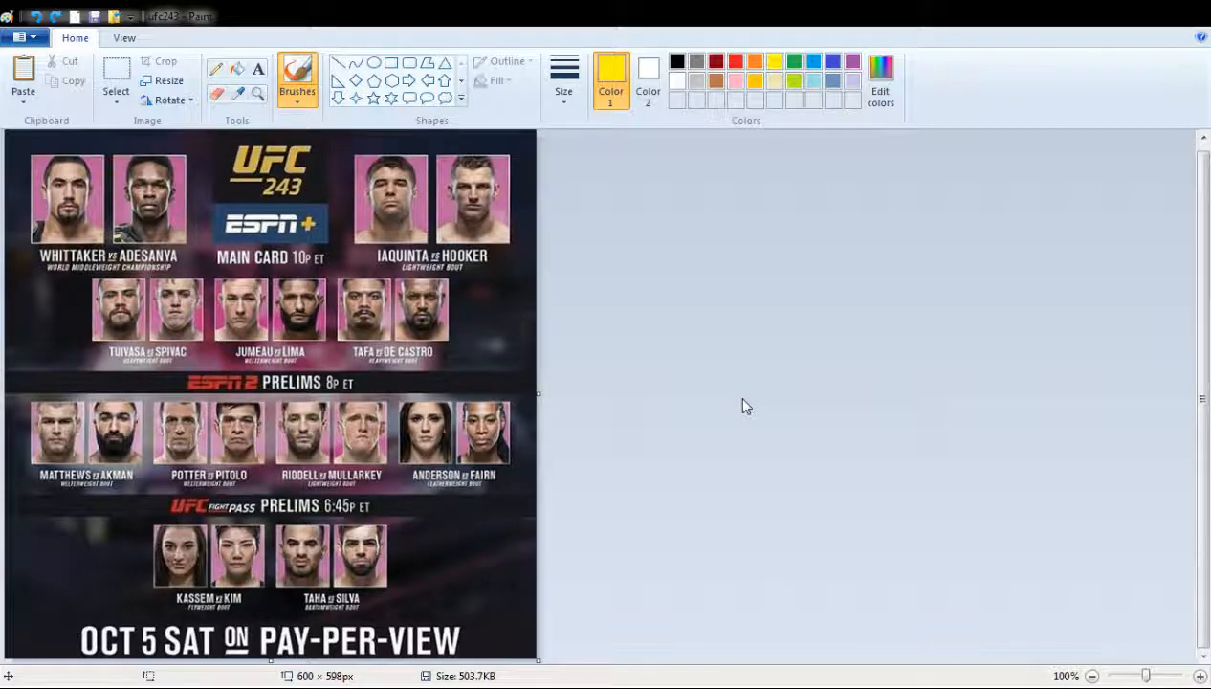
{"action": "mouse_move", "coordinate": [738, 409]}
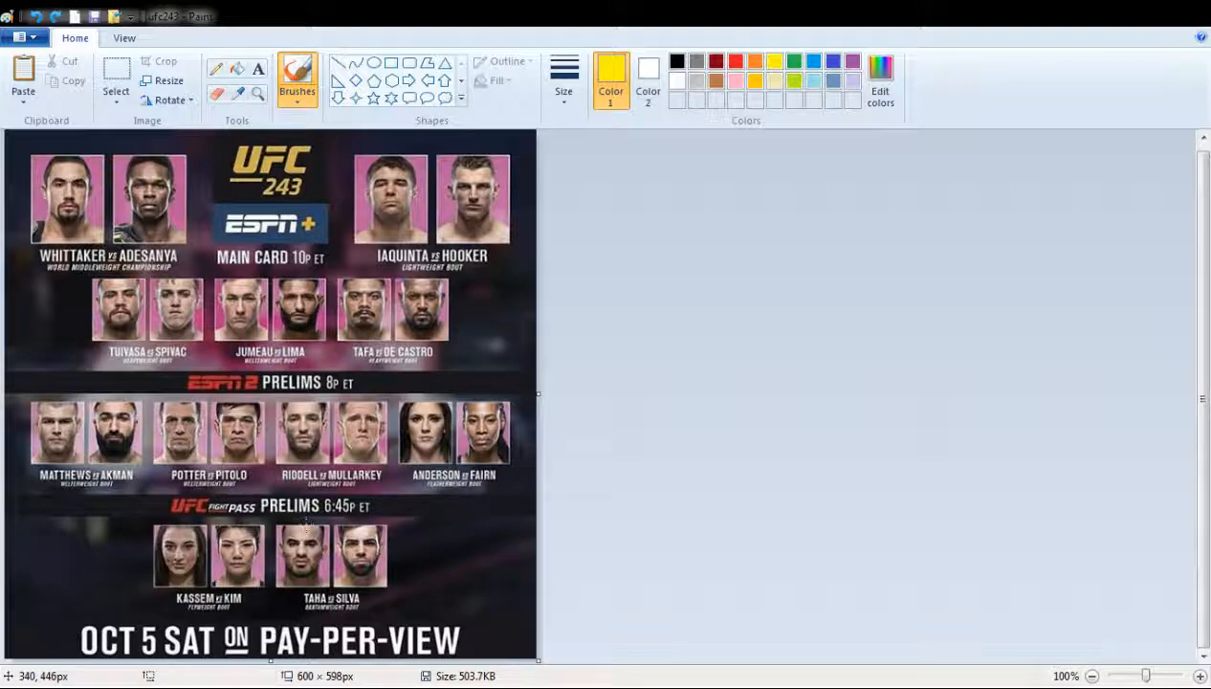
- Circle Taha's face in the Fight Pass prelims row with a yellow ellipse
{"action": "left_click_drag", "start_coordinate": [297, 521], "coordinate": [291, 583]}
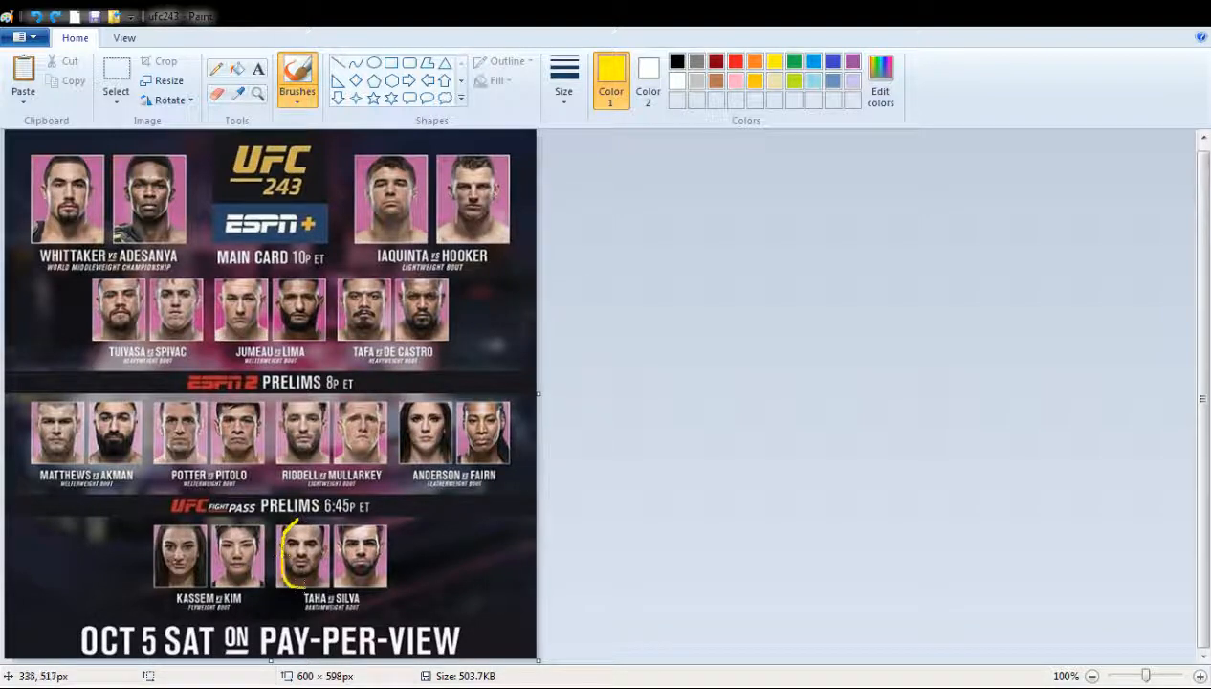
{"action": "left_click_drag", "start_coordinate": [306, 520], "coordinate": [297, 574]}
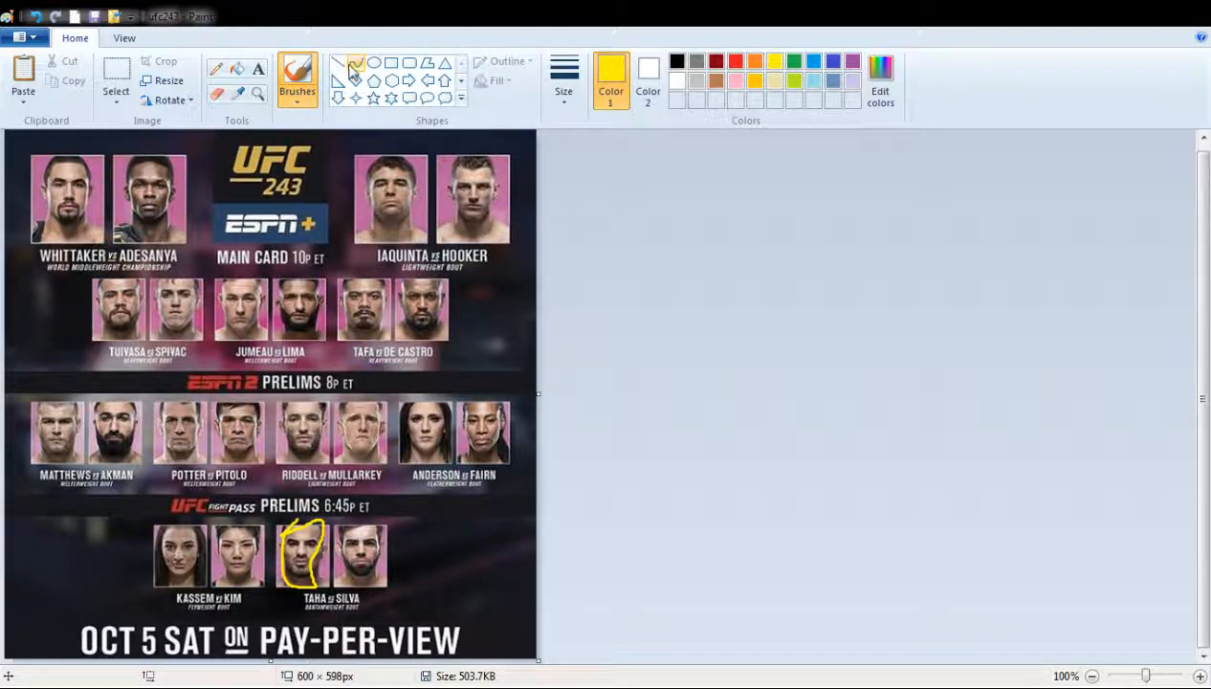
{"action": "left_click", "coordinate": [373, 62]}
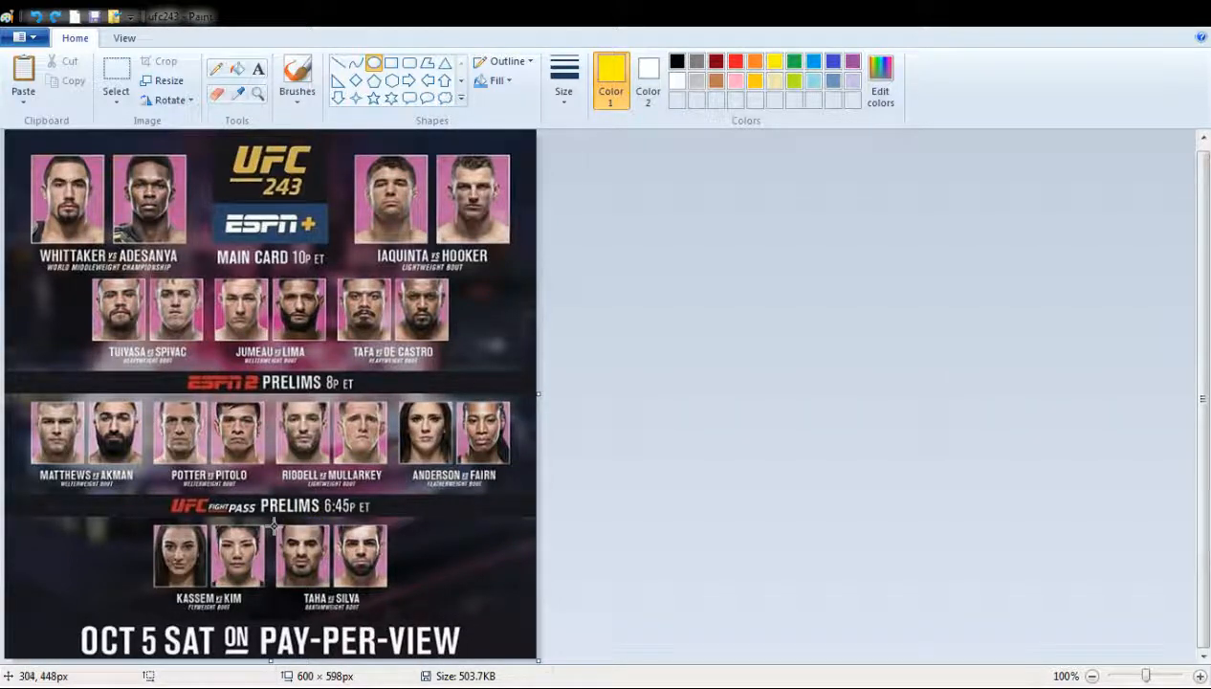
{"action": "left_click_drag", "start_coordinate": [275, 529], "coordinate": [335, 595]}
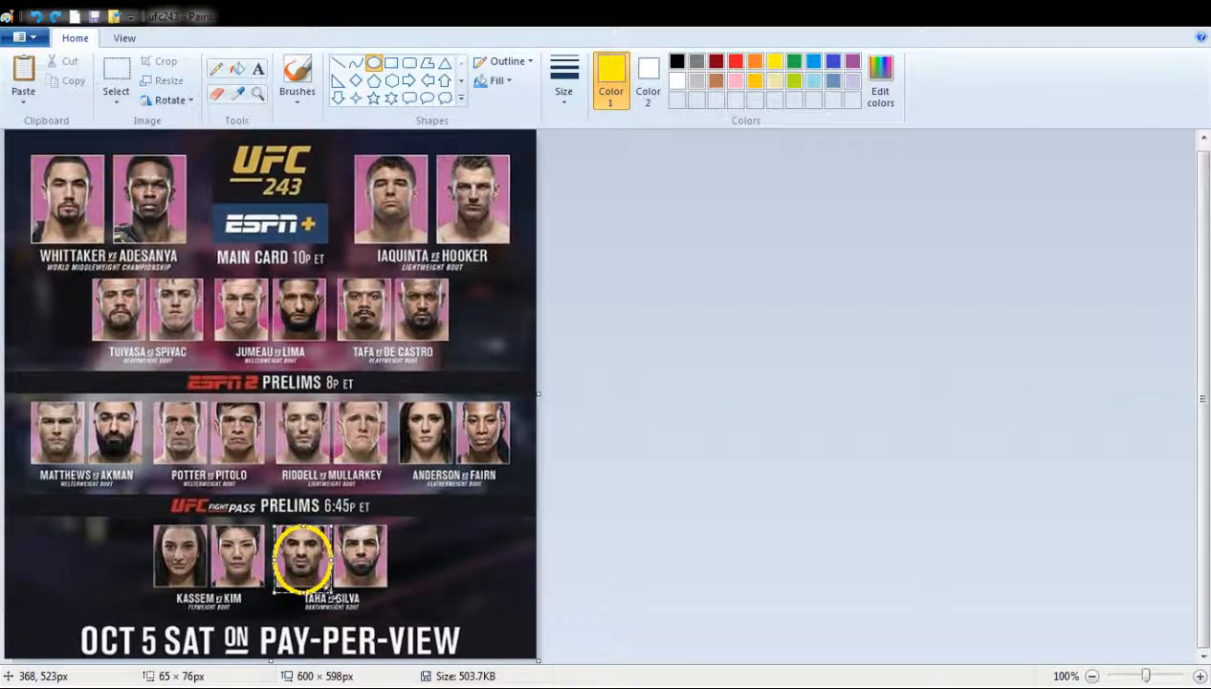
{"action": "mouse_move", "coordinate": [303, 528]}
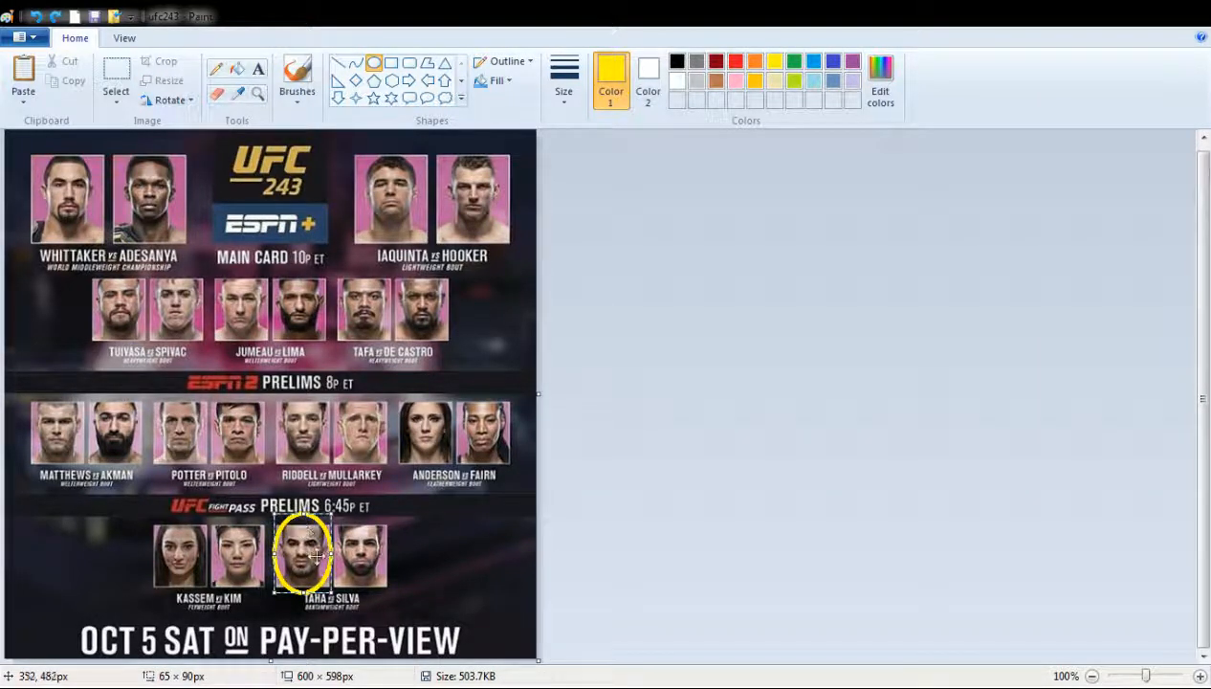
{"action": "mouse_move", "coordinate": [266, 429]}
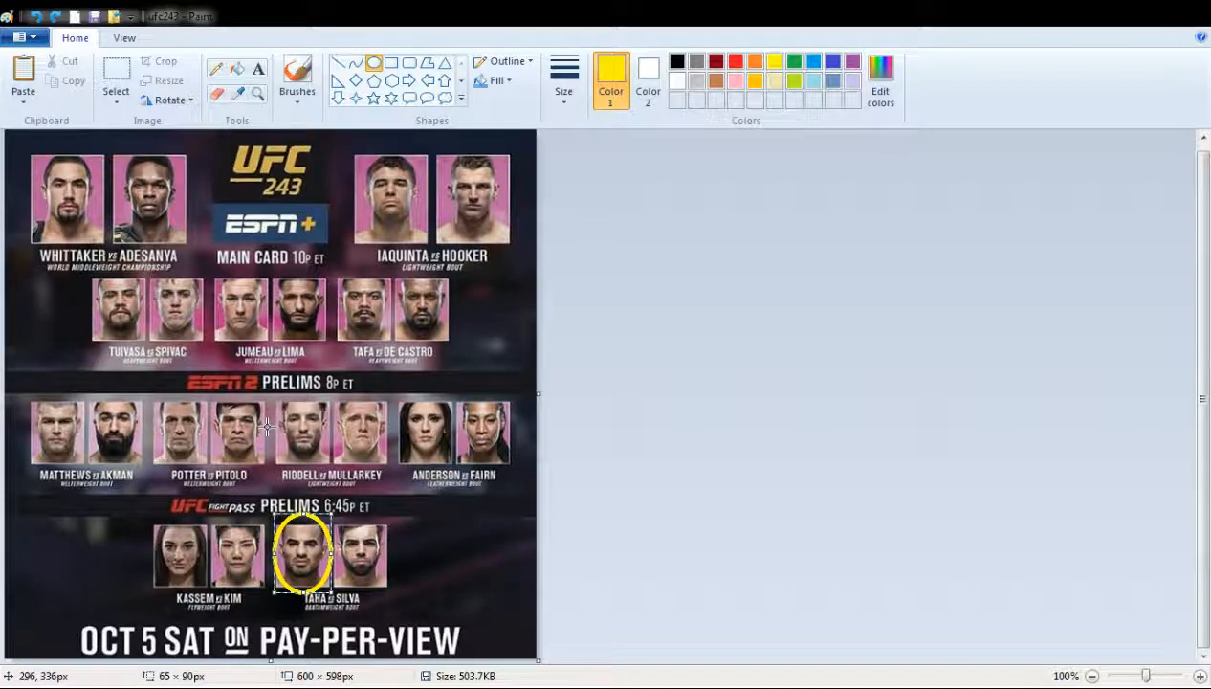
{"action": "mouse_move", "coordinate": [132, 558]}
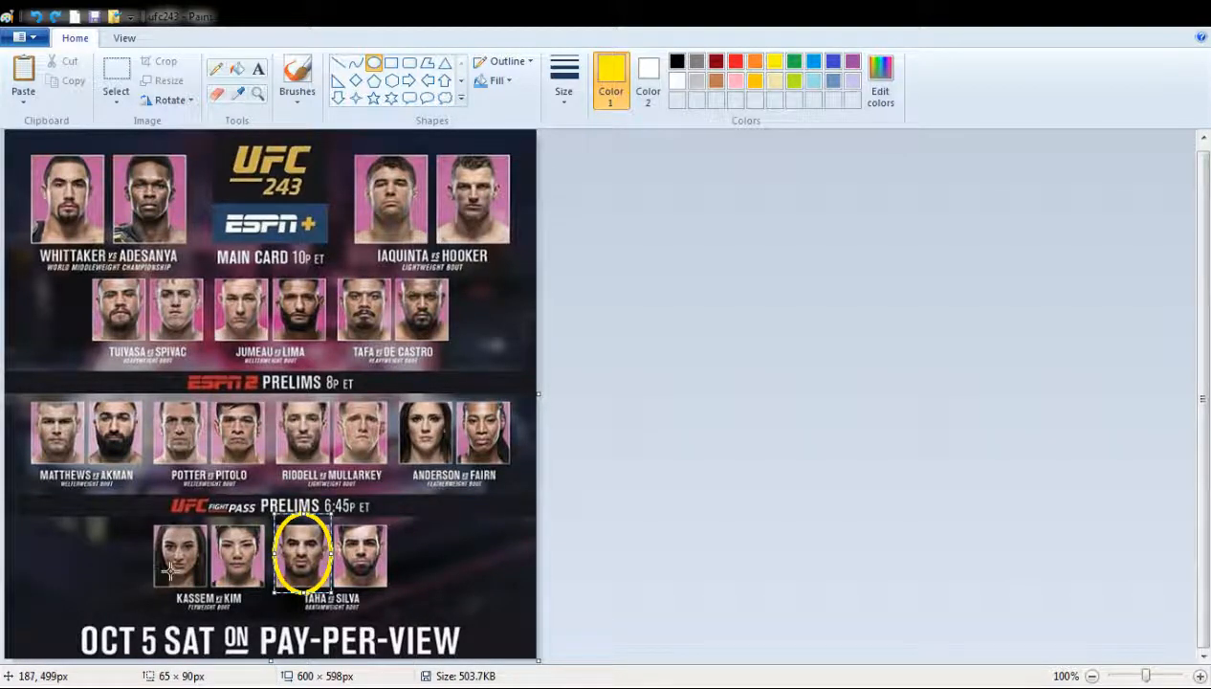
{"action": "mouse_move", "coordinate": [172, 570]}
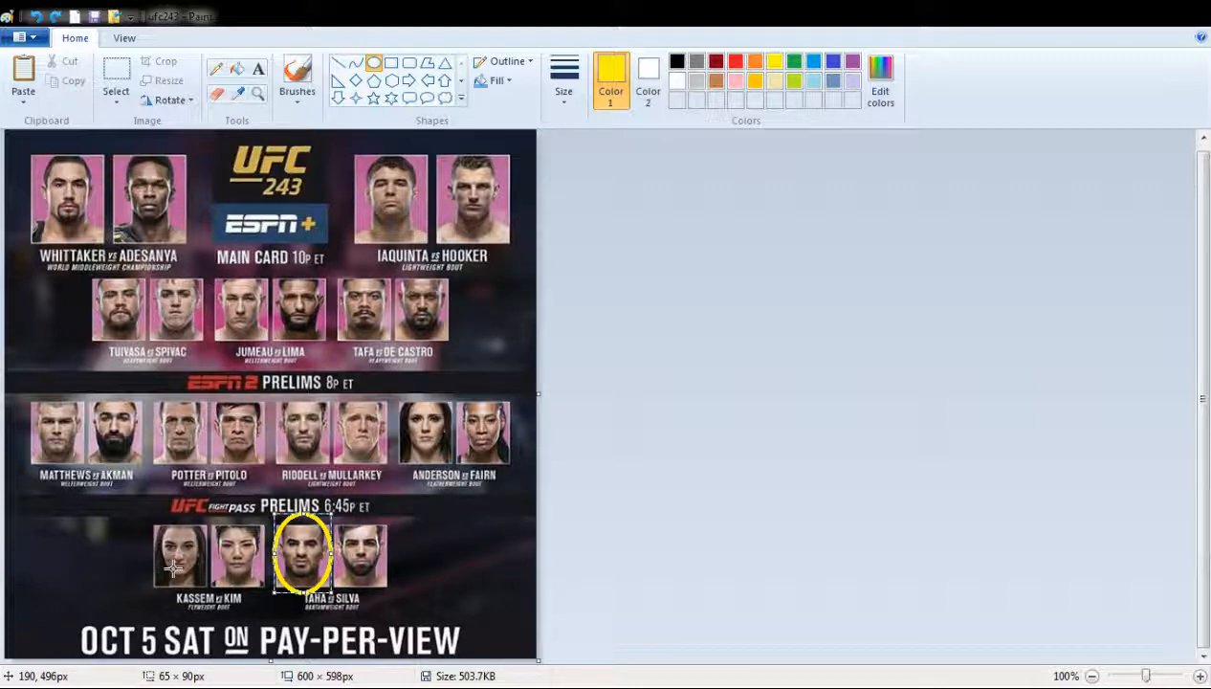
{"action": "mouse_move", "coordinate": [209, 524]}
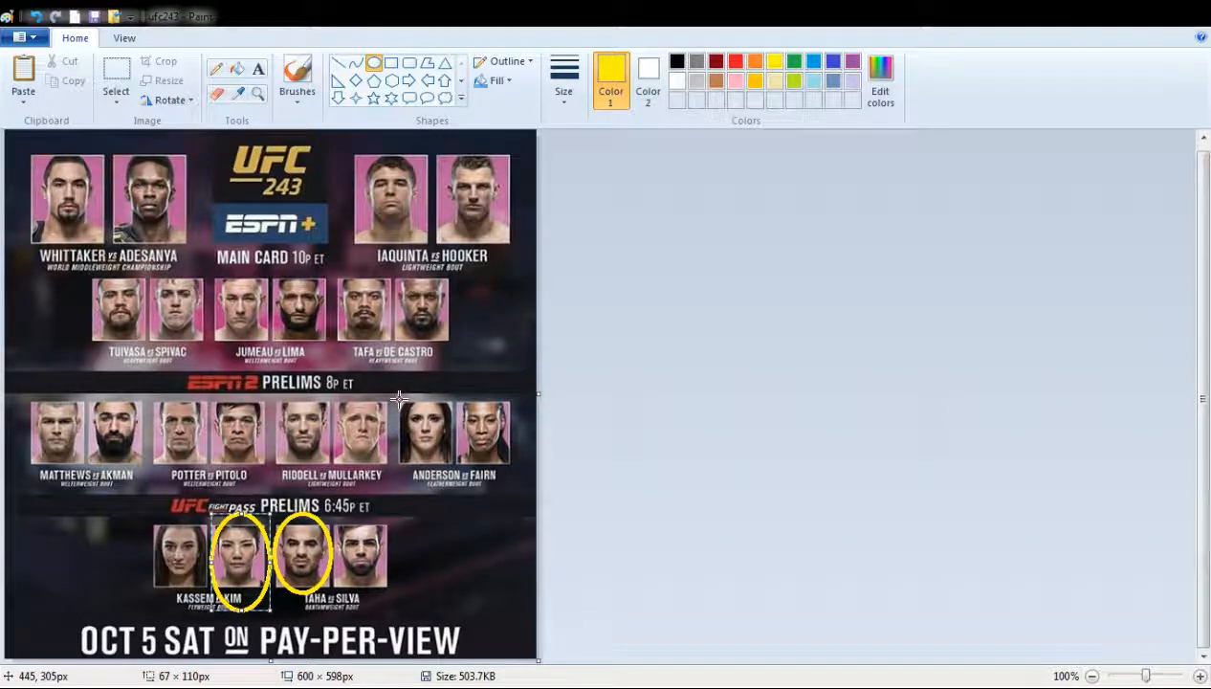
- Circle Kim's face in the Kassem vs Kim bout with a yellow ellipse
{"action": "left_click_drag", "start_coordinate": [402, 402], "coordinate": [444, 465]}
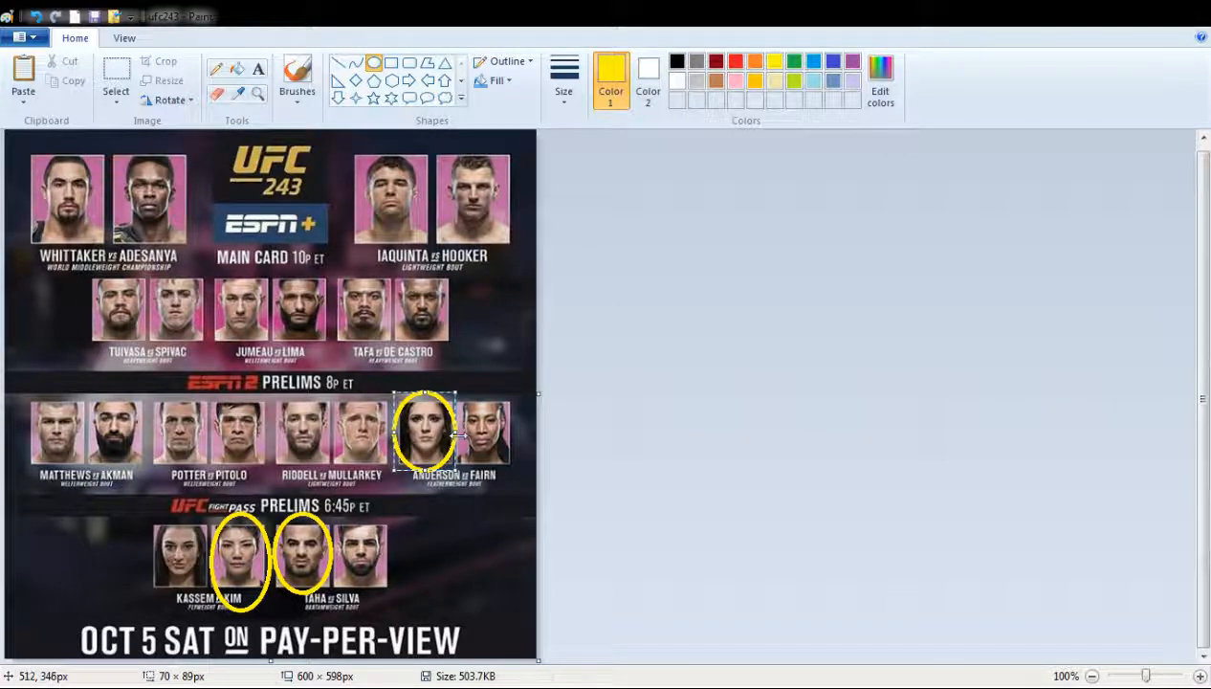
{"action": "mouse_move", "coordinate": [451, 513]}
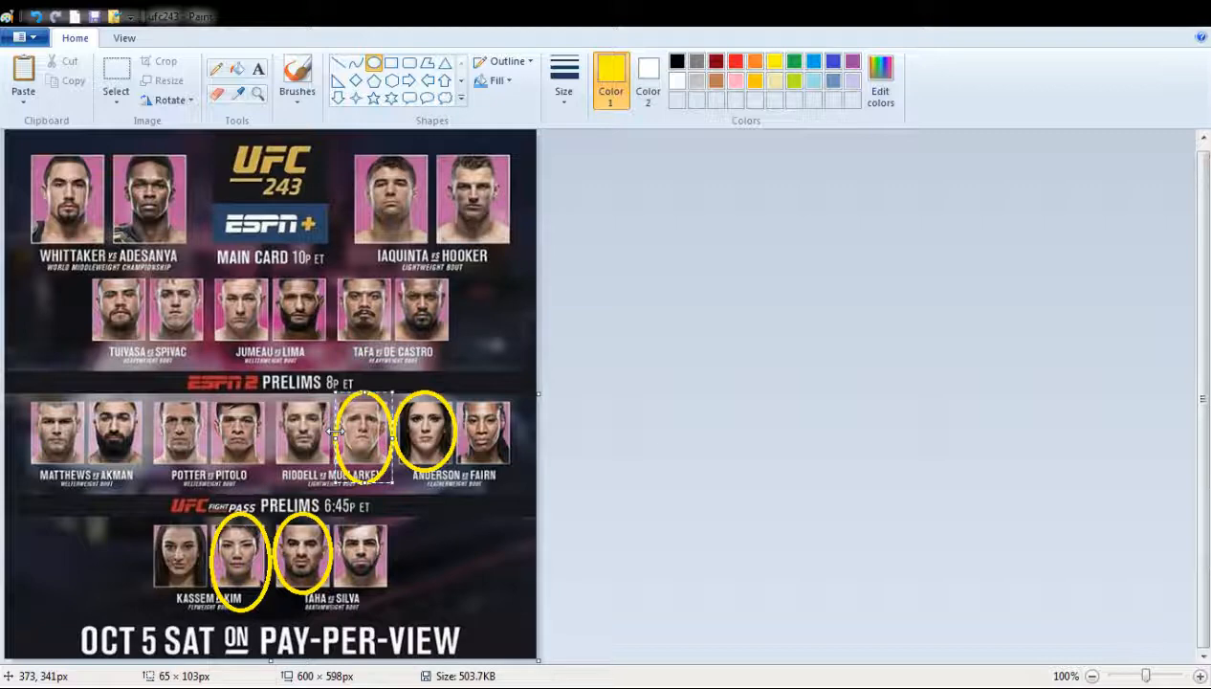
{"action": "mouse_move", "coordinate": [325, 436]}
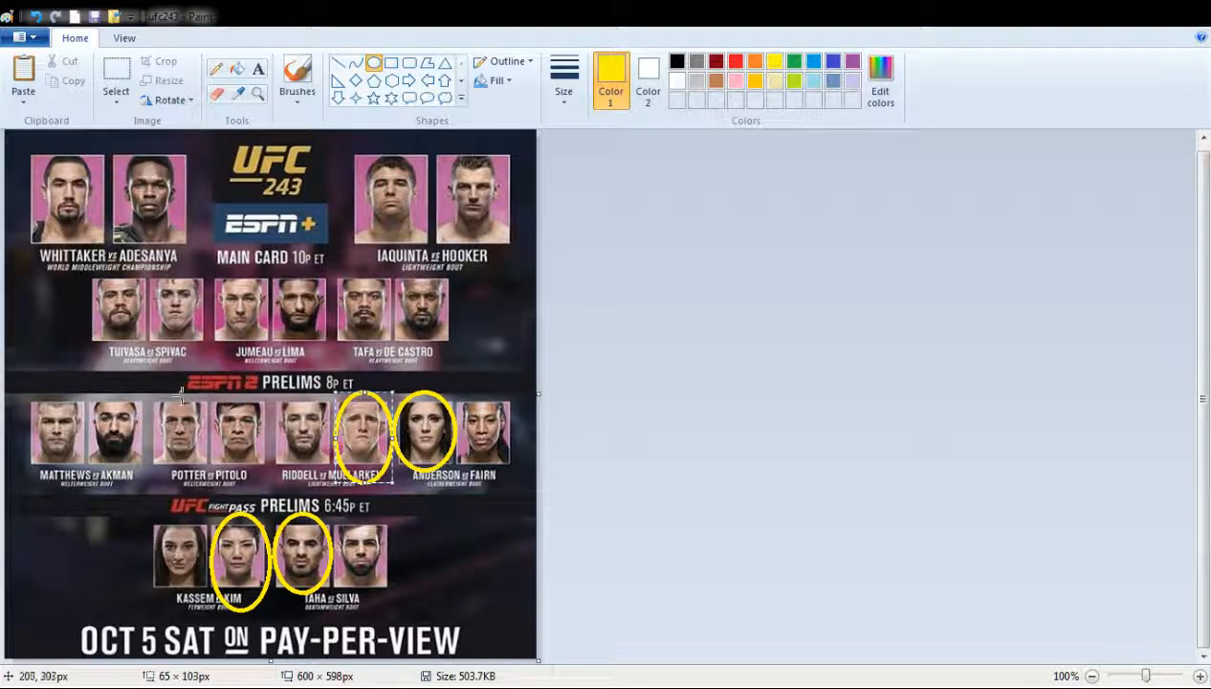
{"action": "mouse_move", "coordinate": [159, 400]}
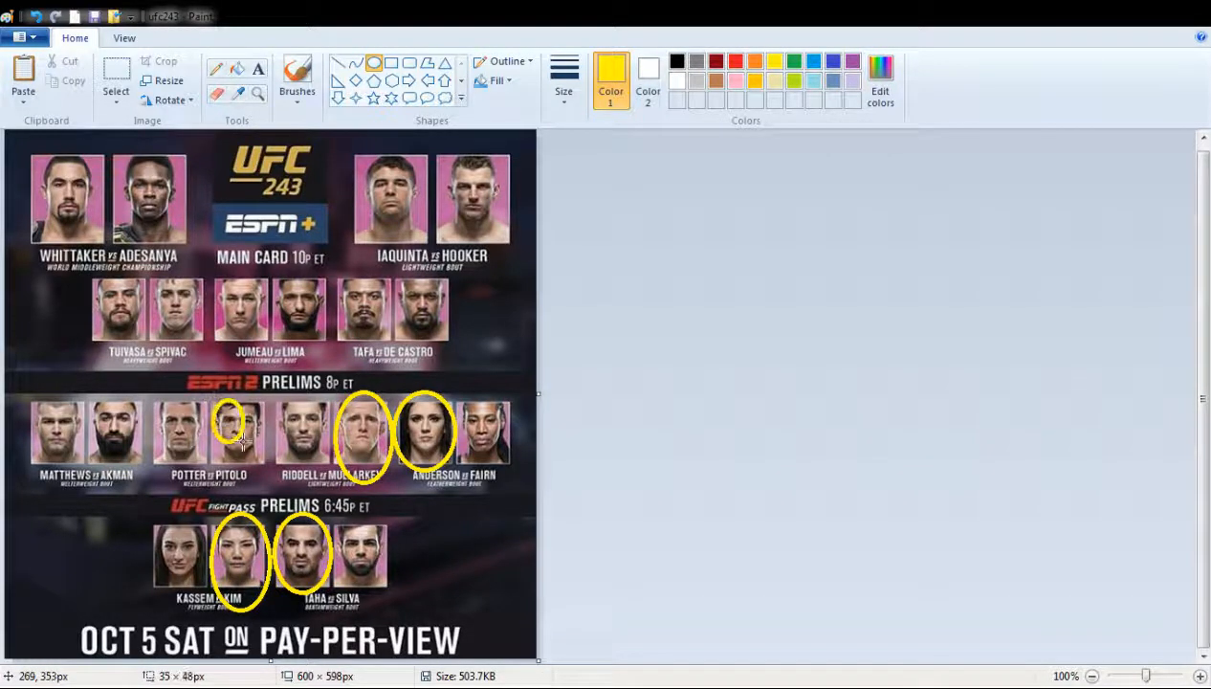
- Circle Pitolo's and Matthews's faces with yellow ellipses
{"action": "left_click_drag", "start_coordinate": [213, 402], "coordinate": [271, 469]}
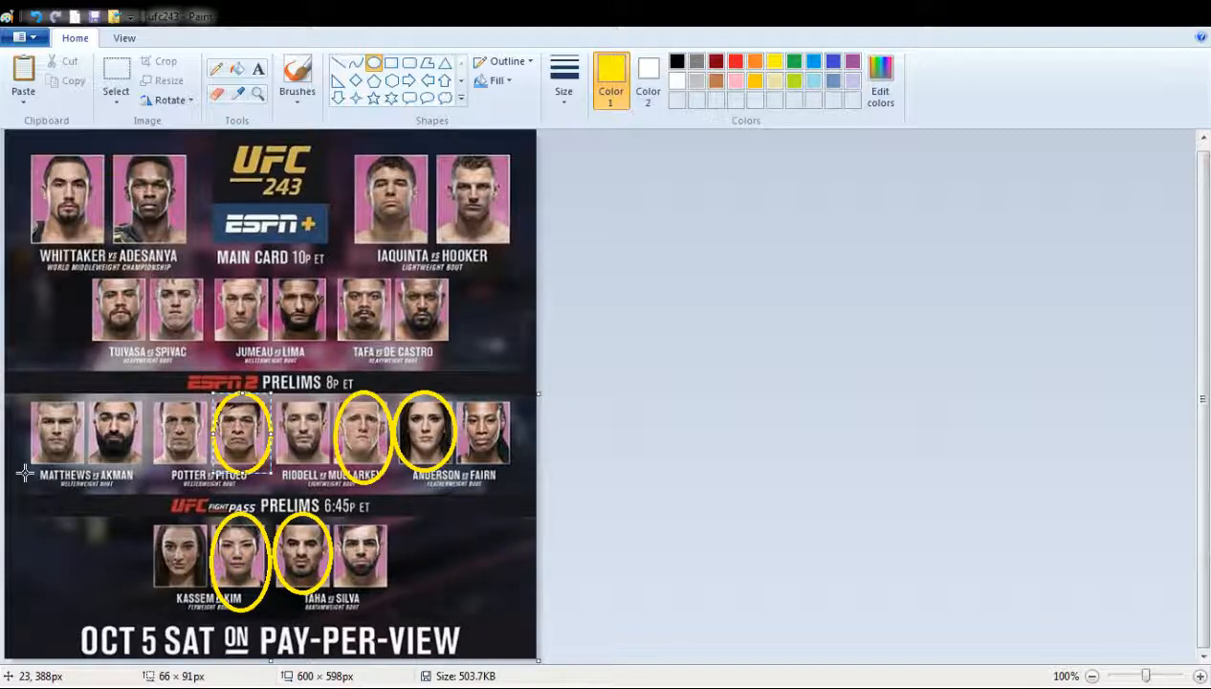
{"action": "mouse_move", "coordinate": [42, 390]}
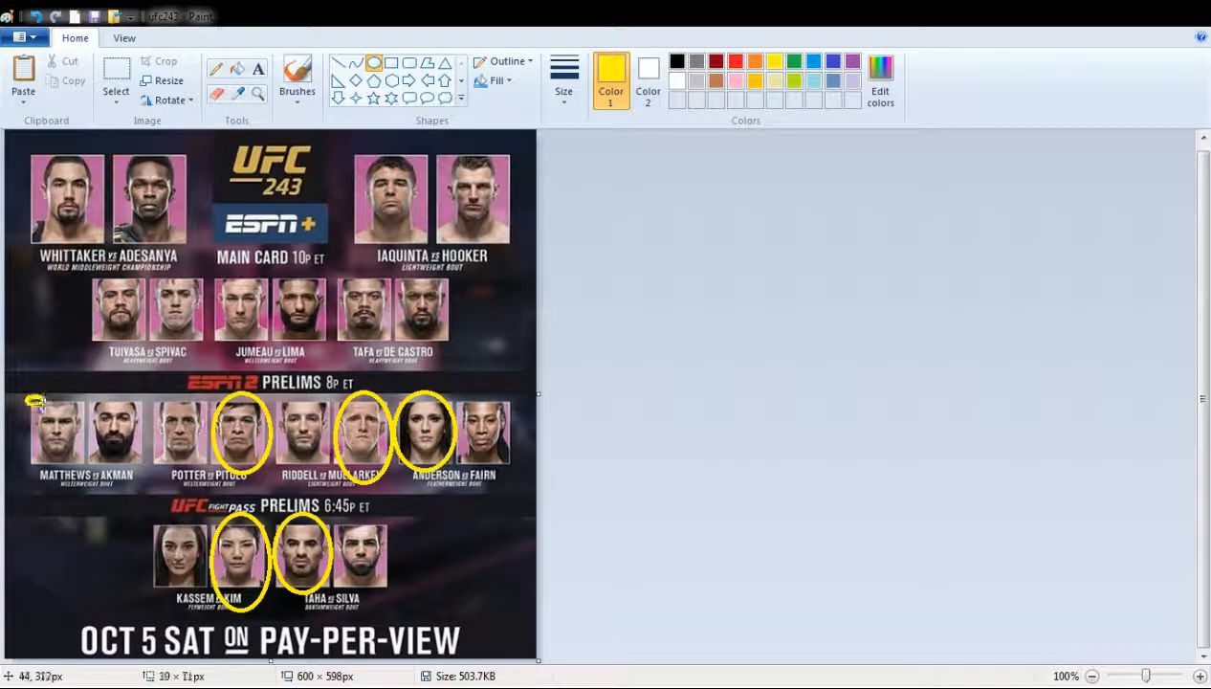
{"action": "left_click_drag", "start_coordinate": [29, 396], "coordinate": [86, 482]}
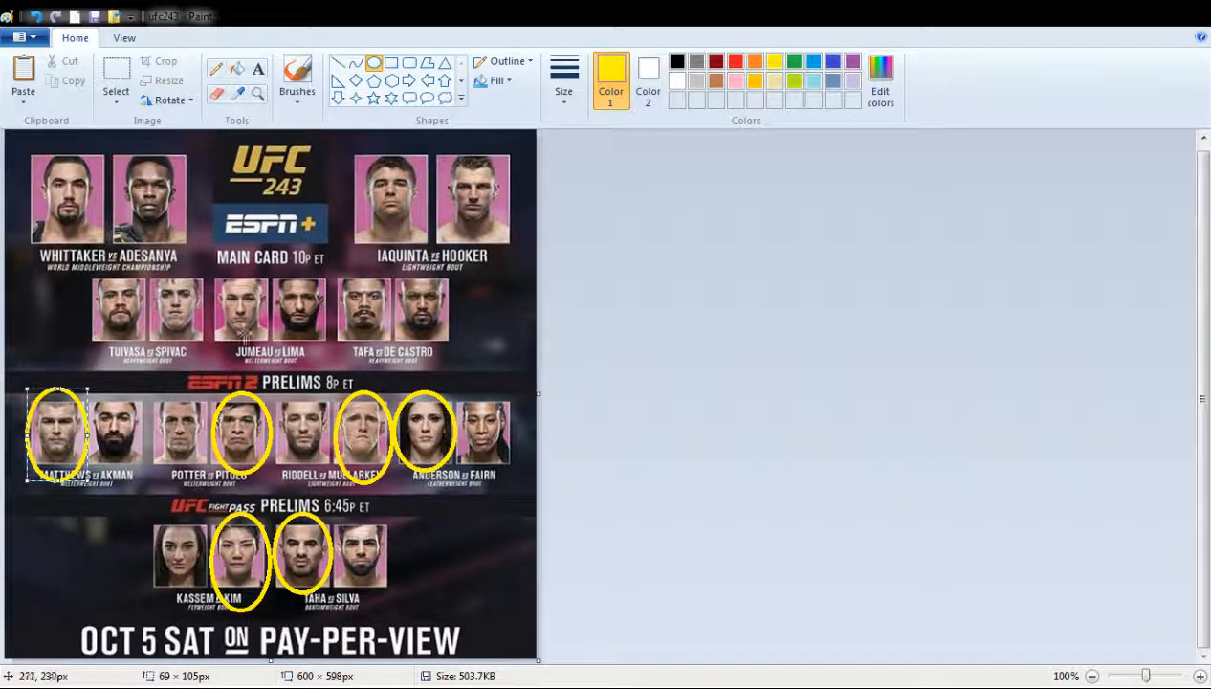
{"action": "mouse_move", "coordinate": [335, 275]}
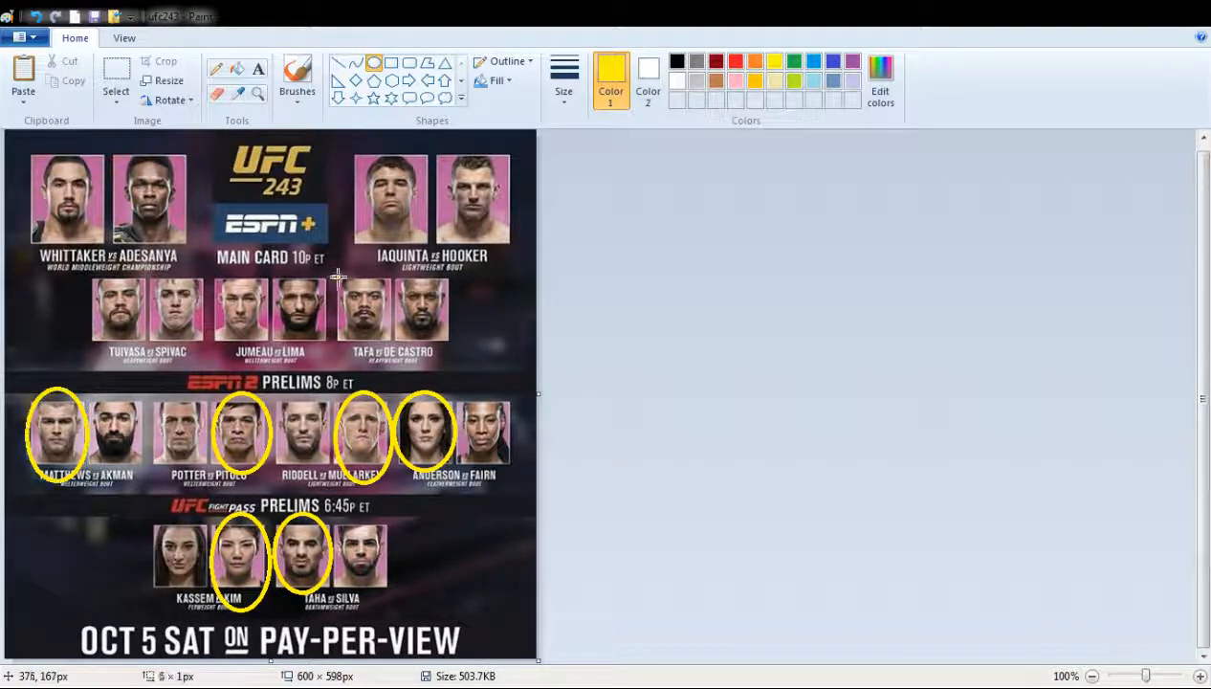
- Circle Tafa's face in the Tafa vs De Castro bout with a yellow ellipse
{"action": "left_click_drag", "start_coordinate": [335, 284], "coordinate": [391, 360]}
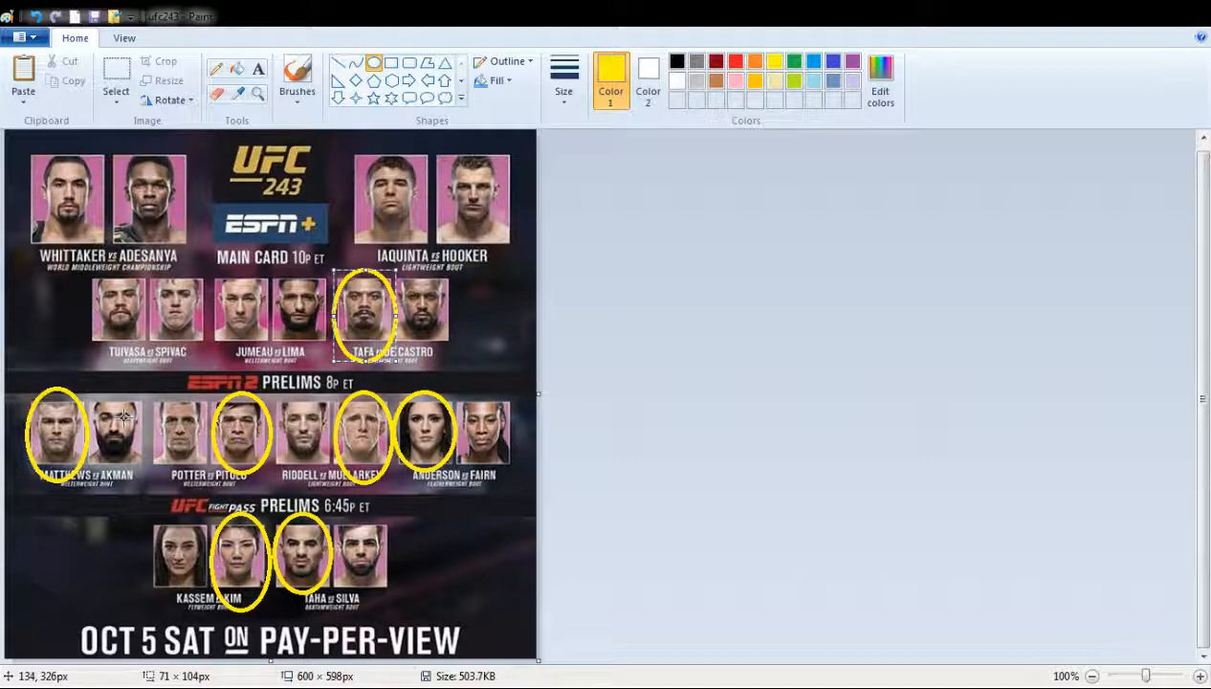
{"action": "mouse_move", "coordinate": [119, 321]}
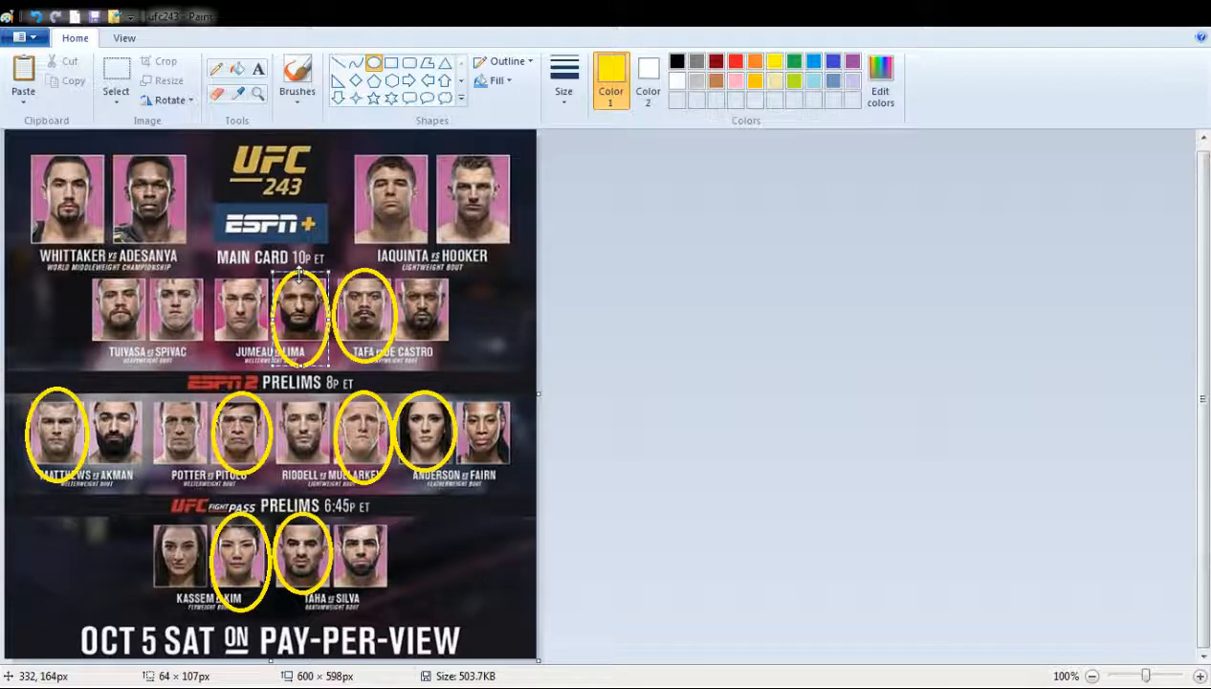
{"action": "mouse_move", "coordinate": [303, 279]}
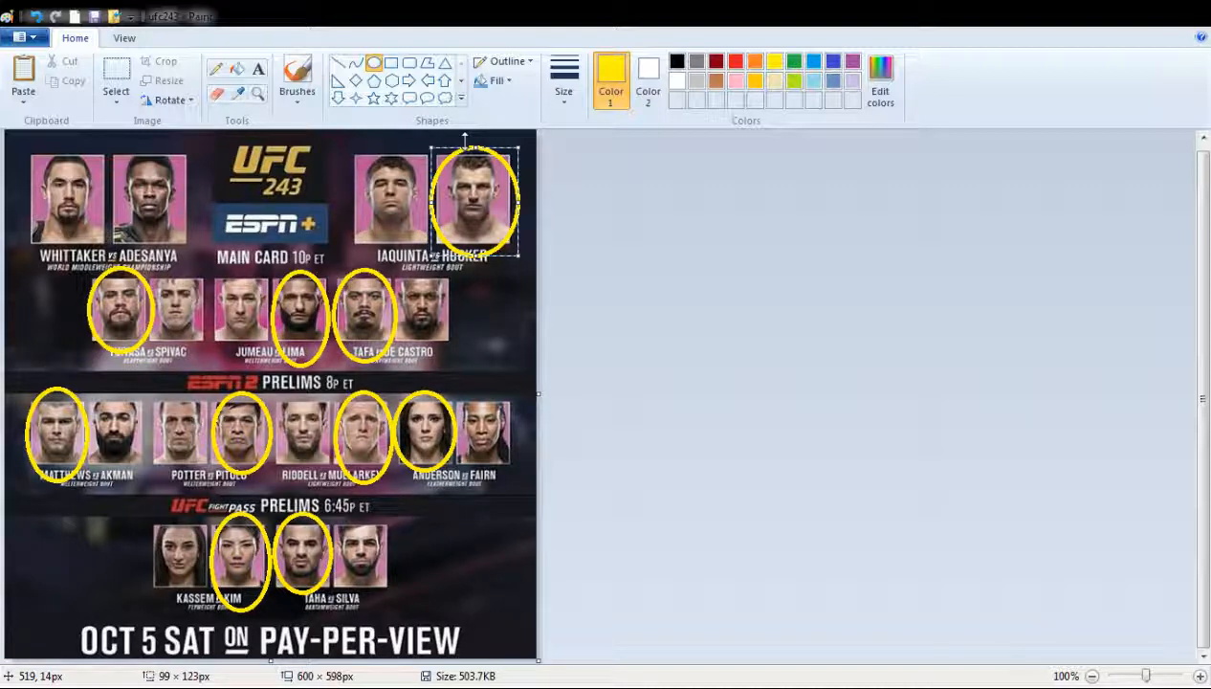
{"action": "mouse_move", "coordinate": [192, 181]}
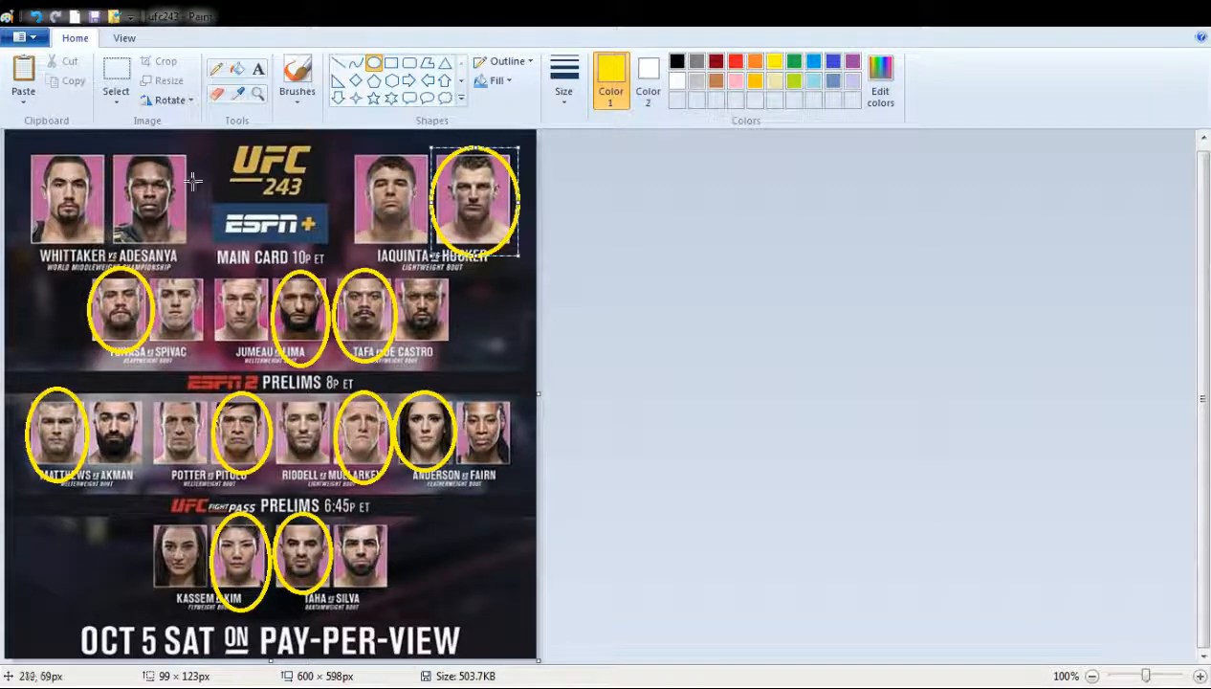